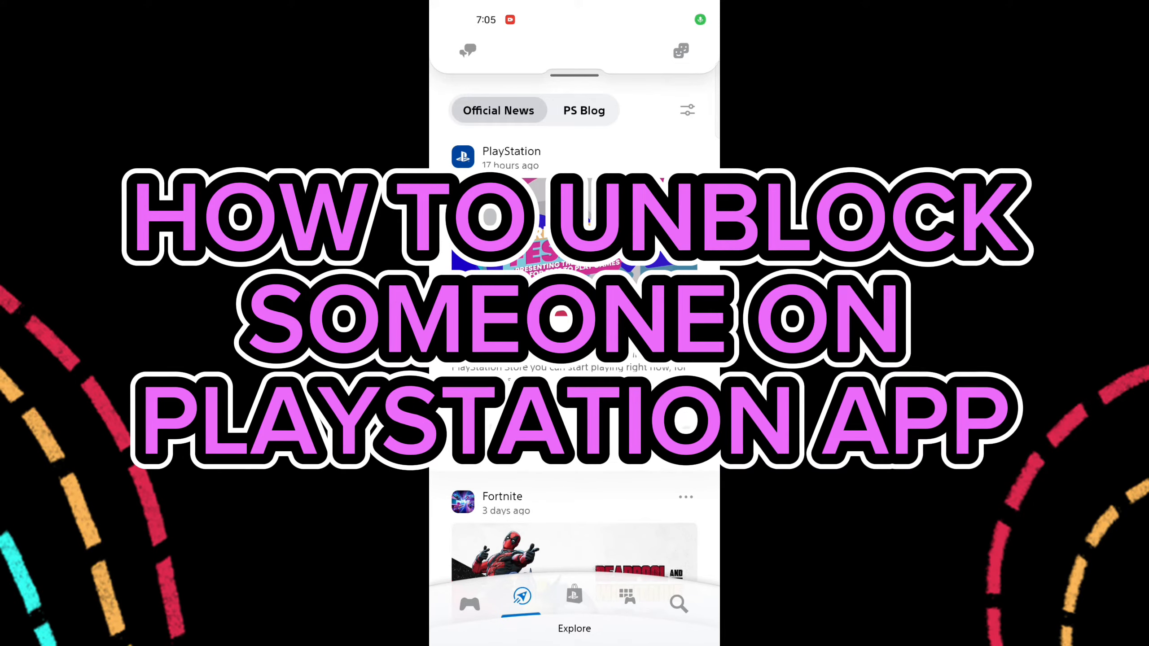
Browse the PlayStation Store and Explore feed, then reach the blocked players list
left_click(573, 595)
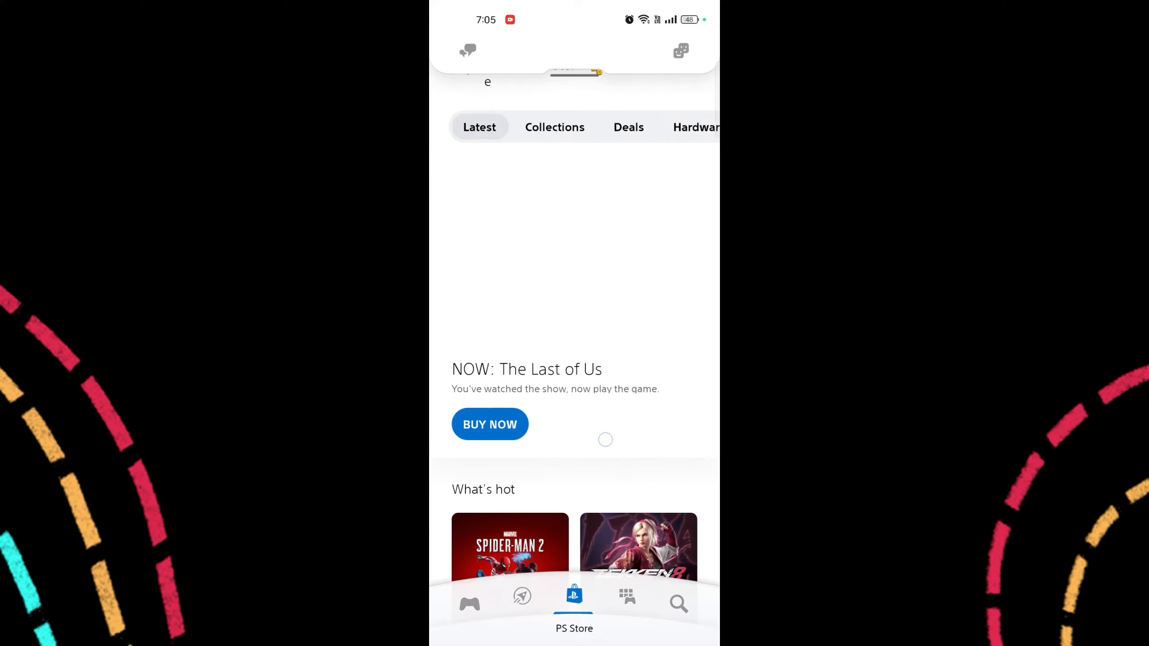
scroll("down", 3)
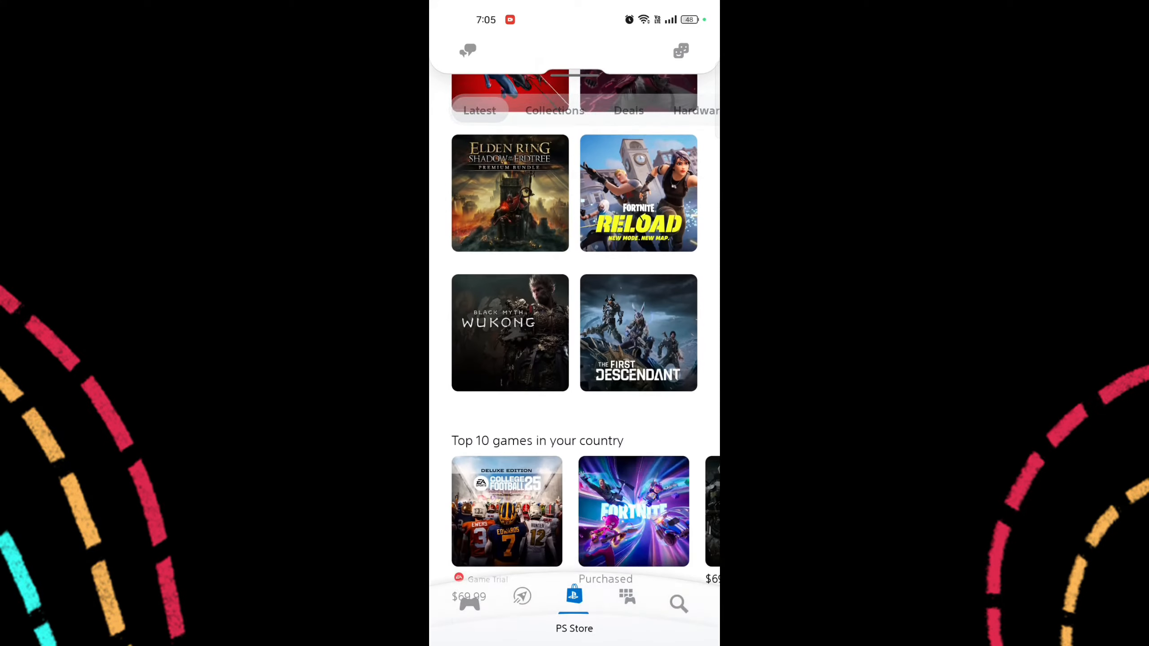
left_click(522, 596)
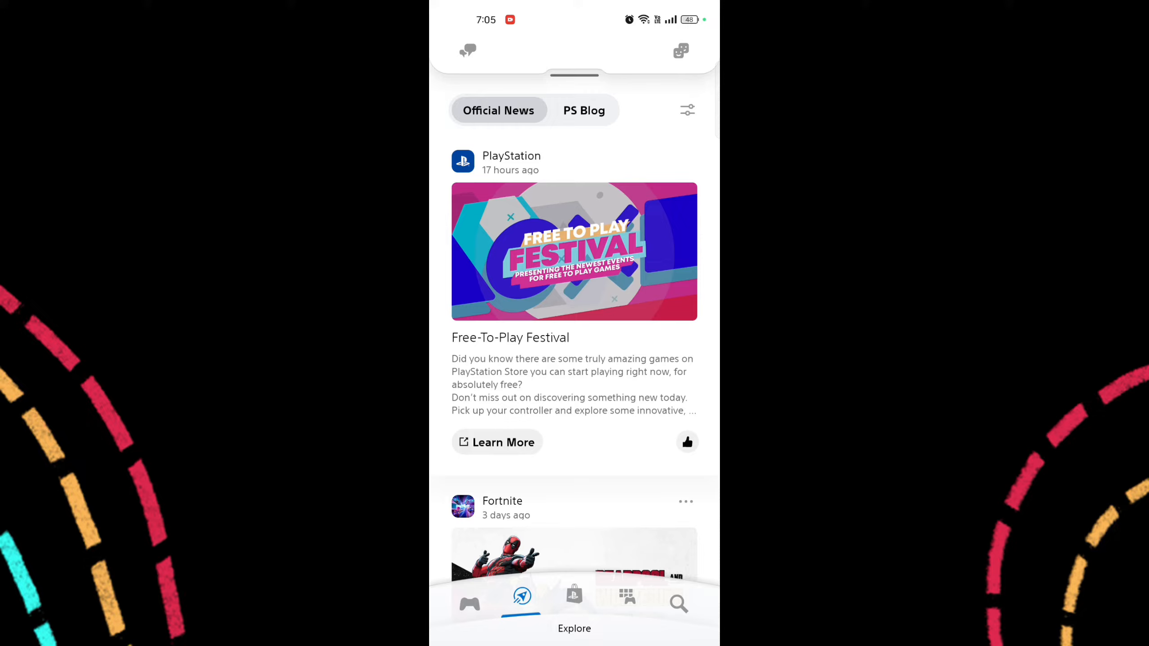
left_click(468, 599)
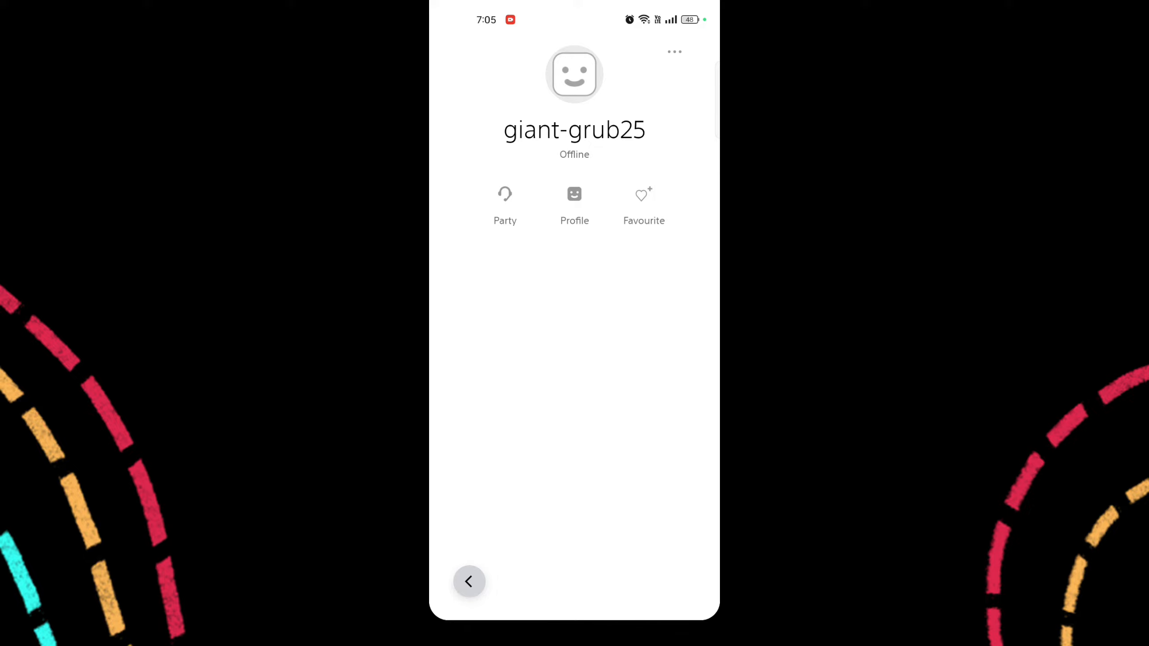
left_click(575, 206)
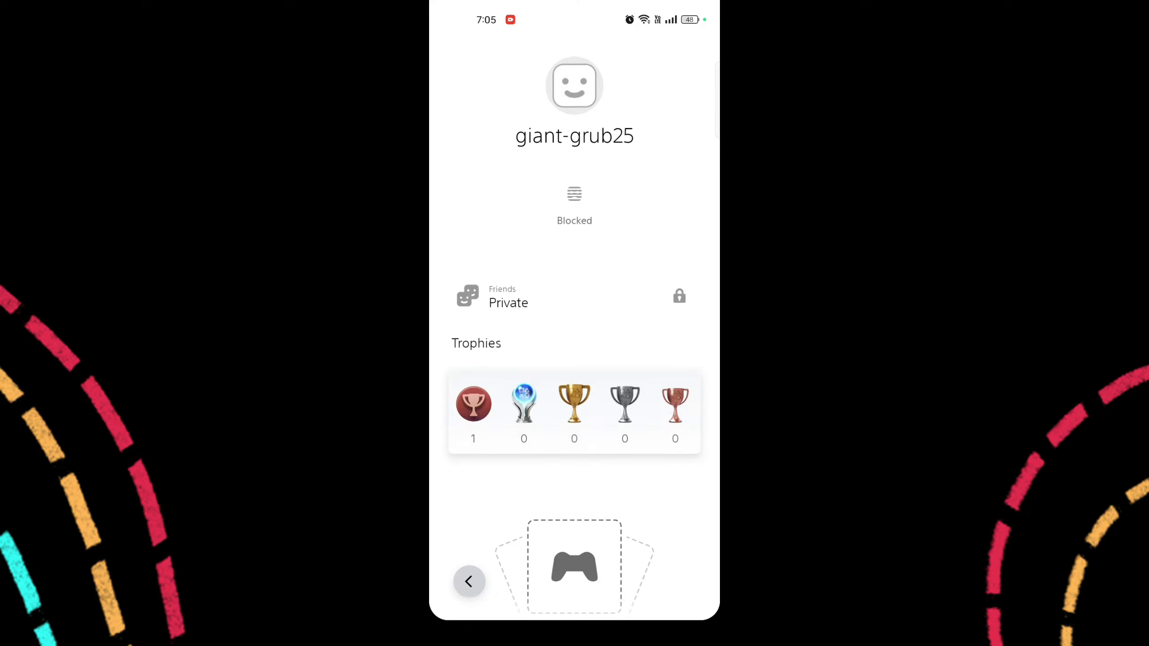
left_click(573, 204)
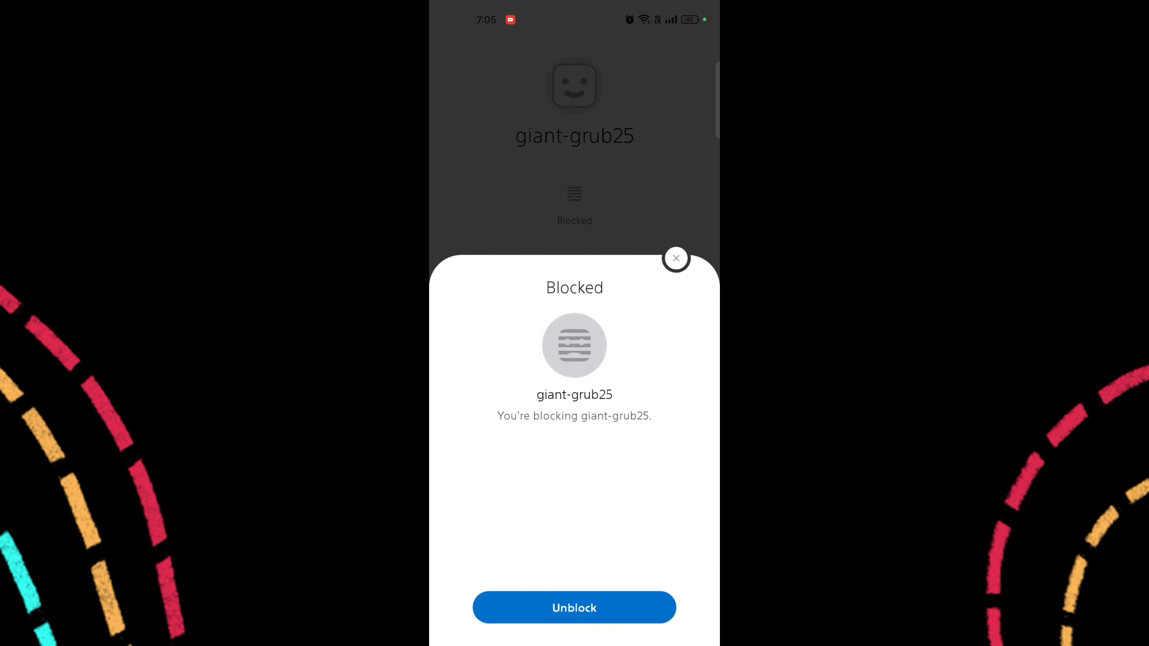